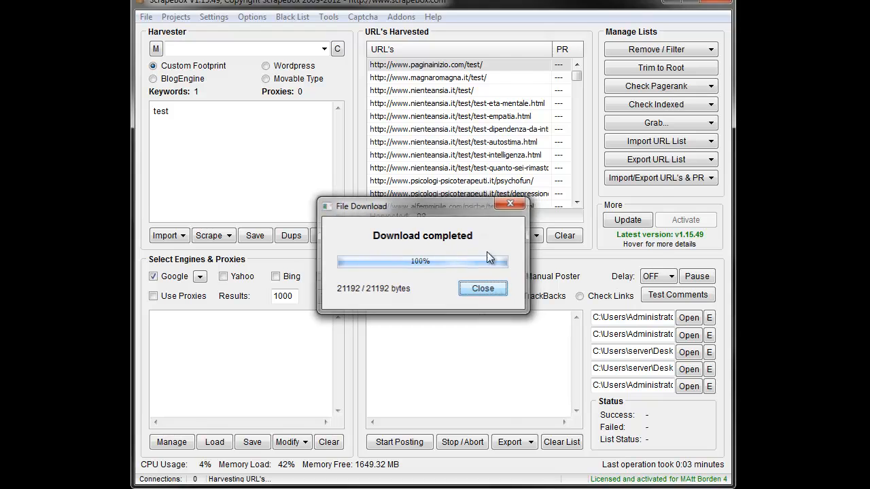
- Dismiss the finished File Download notice for the reinstalled Alive Check add-on
{"action": "left_click", "coordinate": [483, 288]}
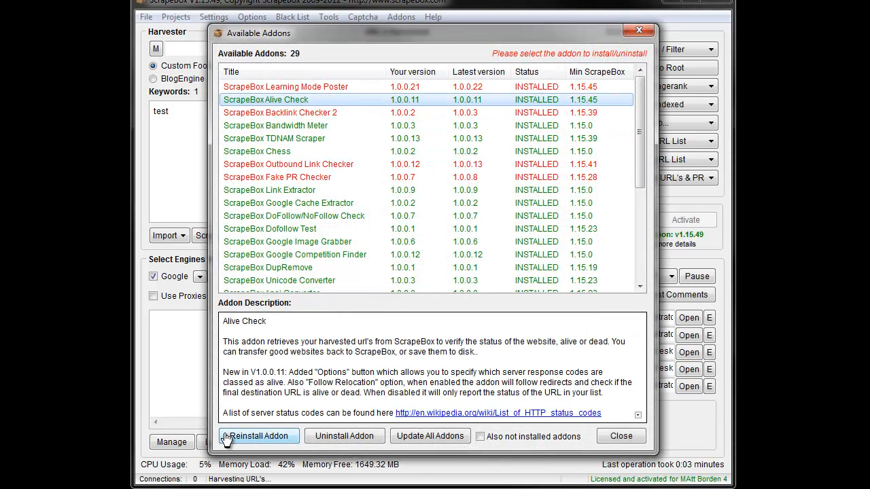
{"action": "mouse_move", "coordinate": [460, 321]}
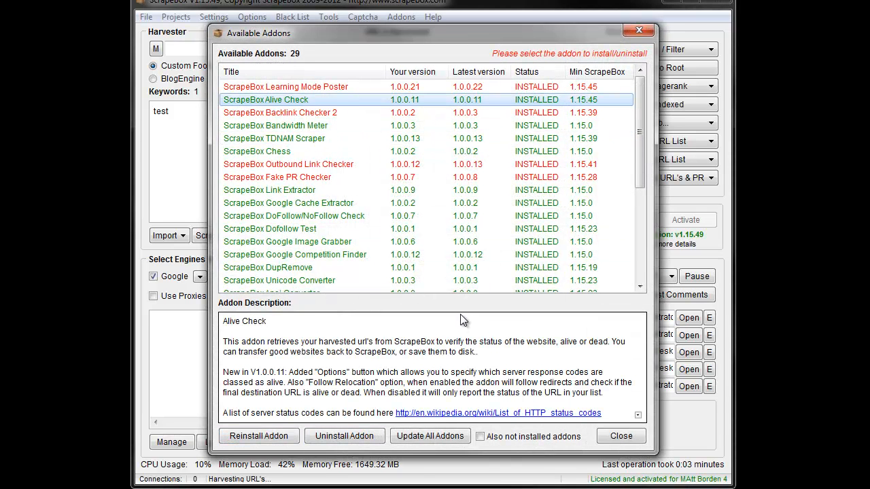
{"action": "mouse_move", "coordinate": [620, 436]}
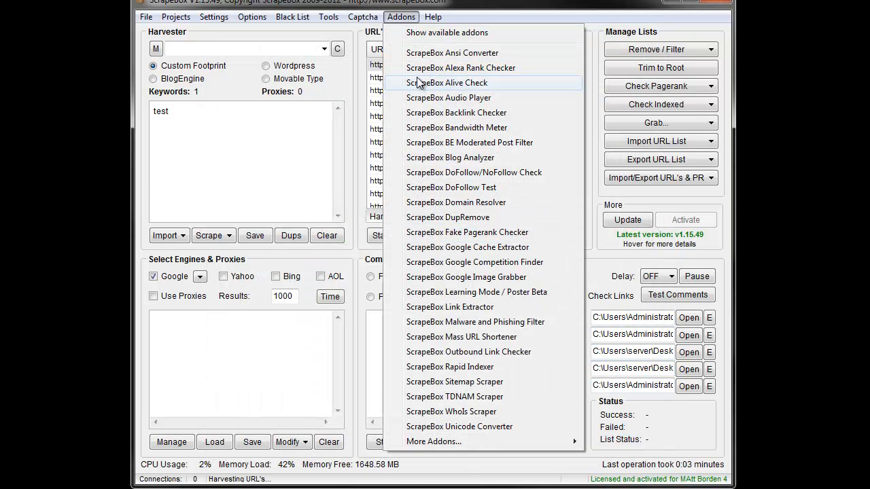
{"action": "mouse_move", "coordinate": [412, 87]}
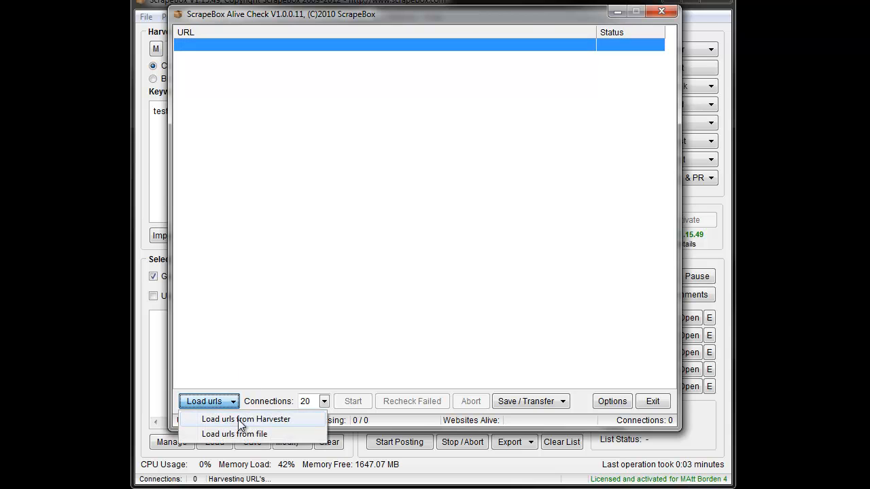
- Load the 98 URLs from the Harvester and drop connections from 20 to 8
{"action": "left_click", "coordinate": [246, 418]}
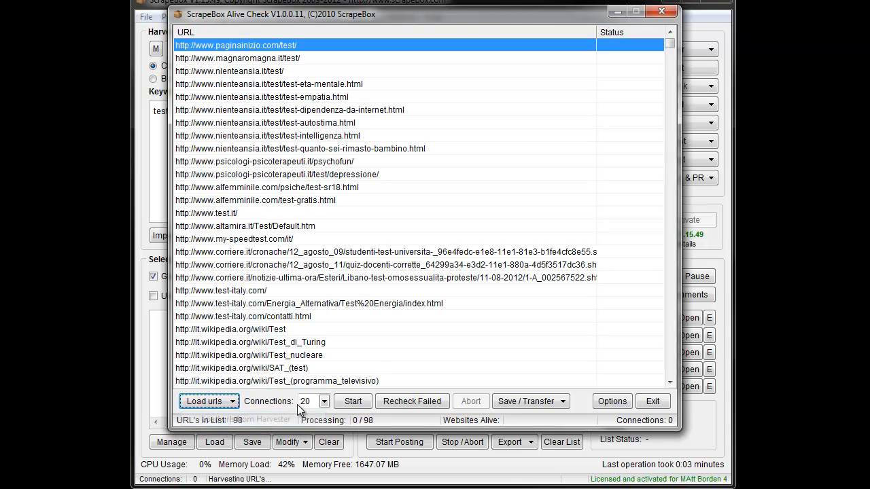
{"action": "mouse_move", "coordinate": [353, 326]}
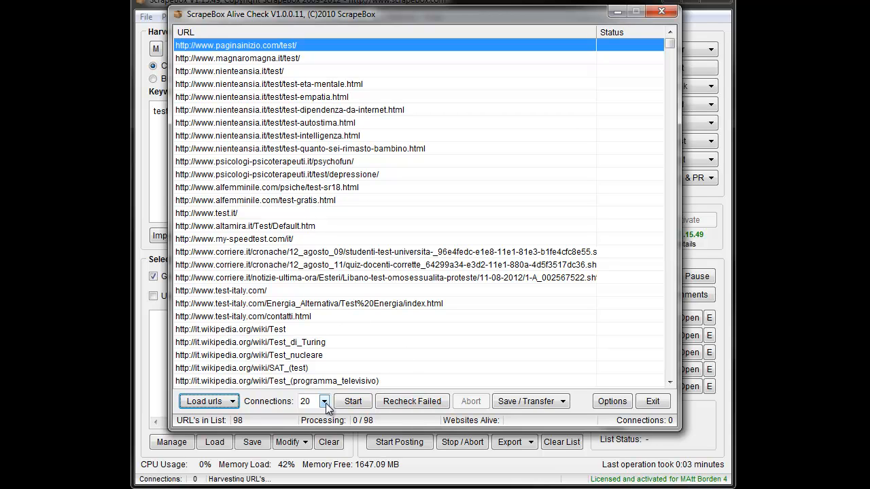
{"action": "left_click", "coordinate": [323, 400]}
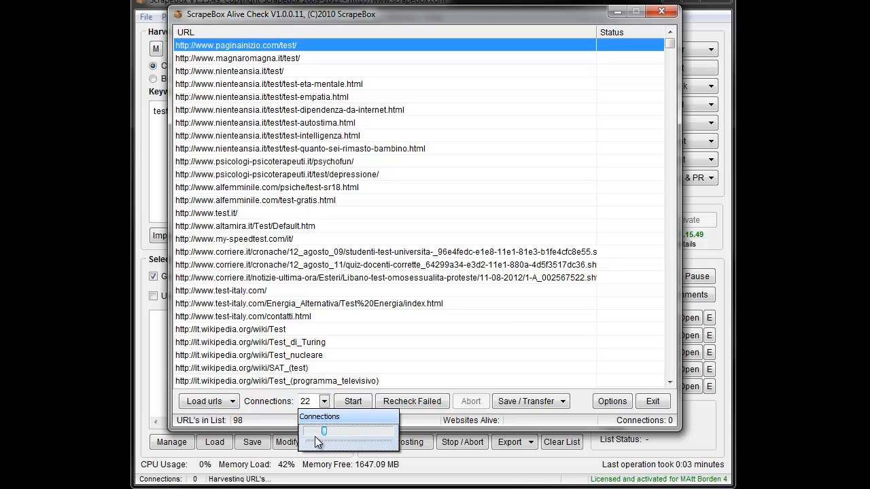
{"action": "left_click_drag", "start_coordinate": [324, 431], "coordinate": [310, 432]}
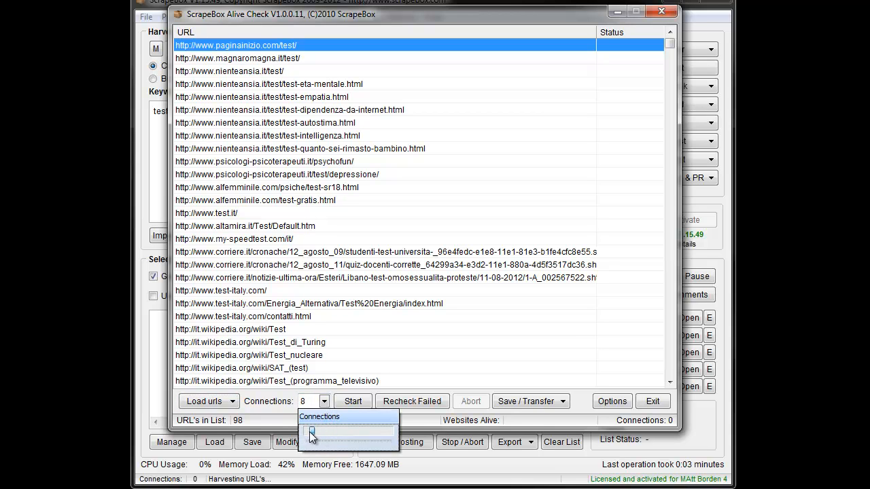
{"action": "left_click", "coordinate": [352, 401]}
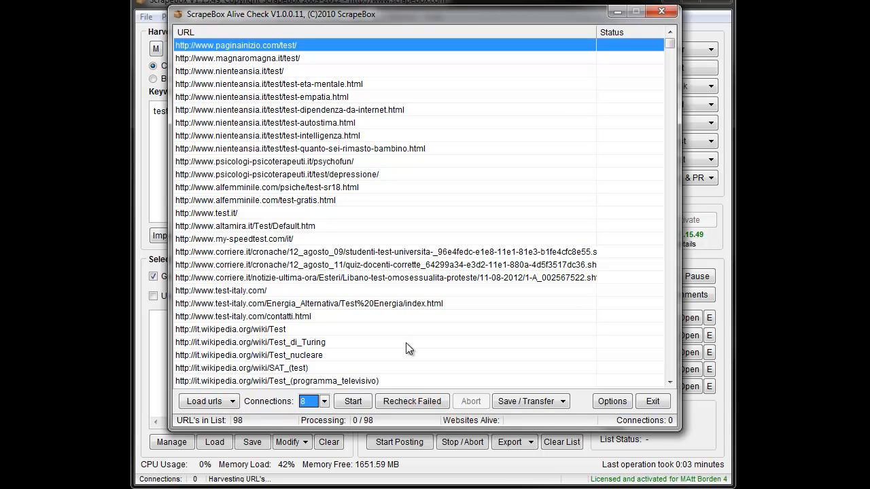
{"action": "mouse_move", "coordinate": [399, 348]}
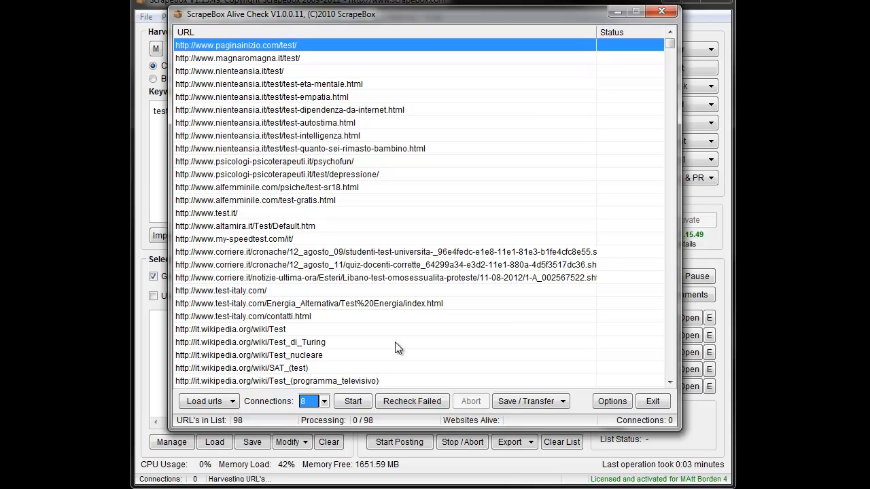
{"action": "mouse_move", "coordinate": [410, 337]}
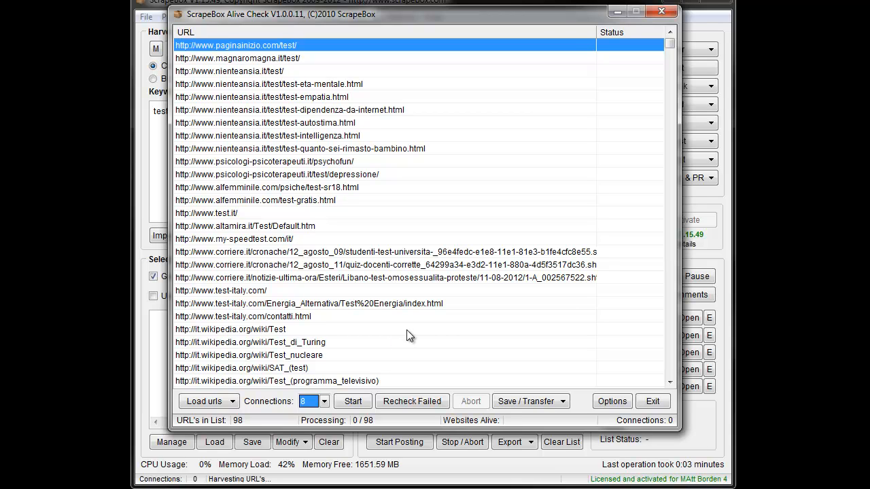
- Open the Alive Check Success Codes options, which list 200 as the alive code
{"action": "left_click", "coordinate": [611, 401]}
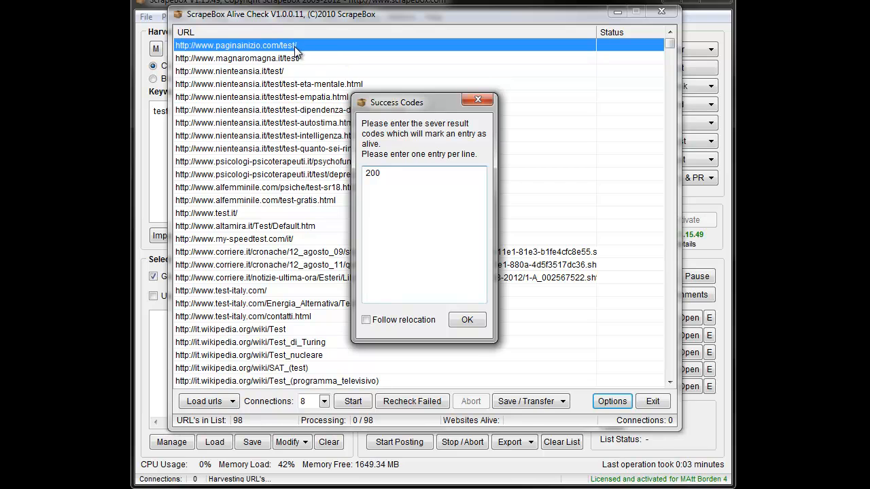
{"action": "mouse_move", "coordinate": [622, 46]}
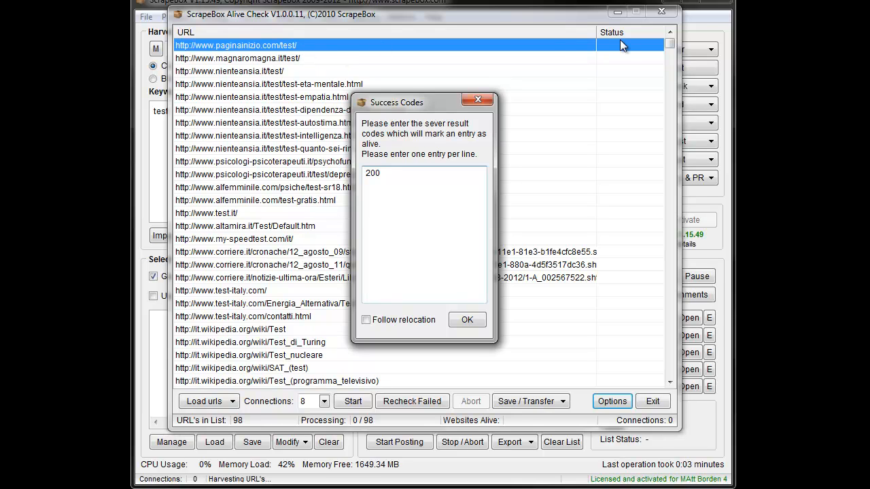
{"action": "mouse_move", "coordinate": [669, 145]}
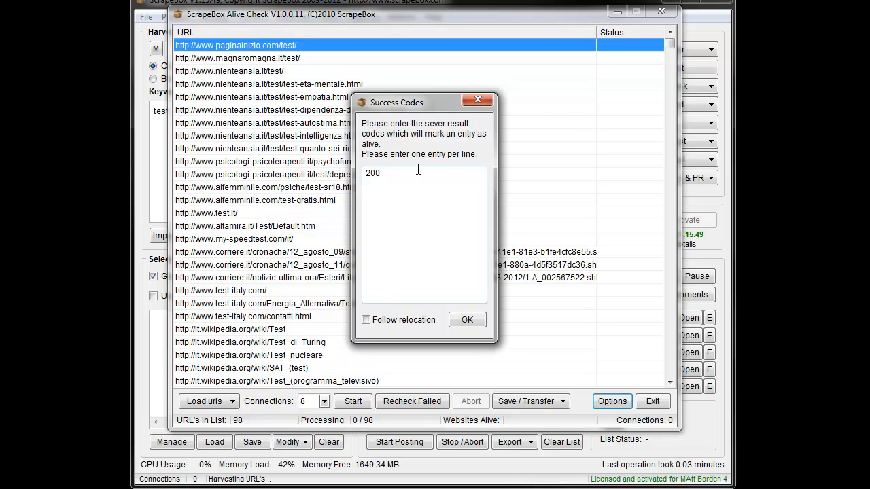
{"action": "mouse_move", "coordinate": [401, 182]}
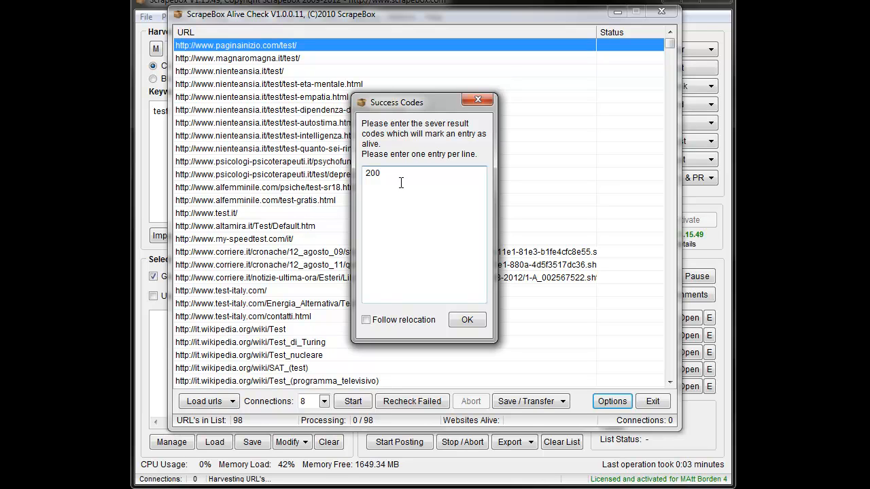
{"action": "mouse_move", "coordinate": [341, 158]}
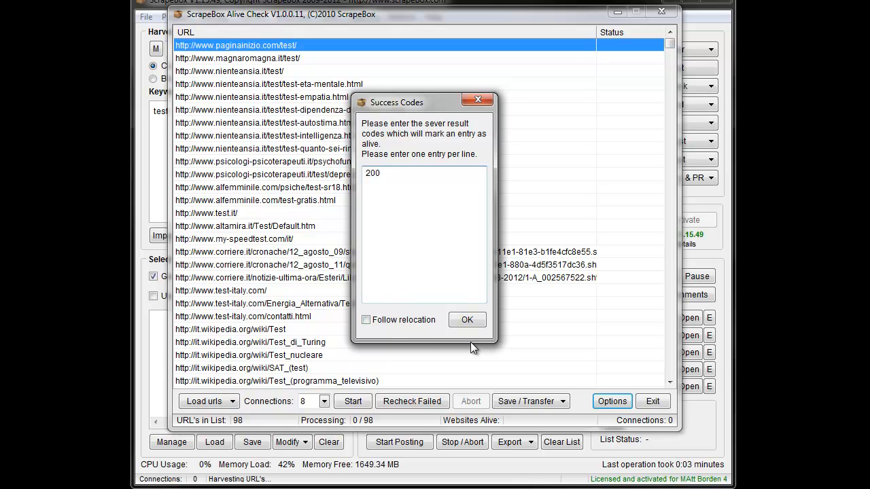
- Accept success code 200, run the check, and dismiss both completion messages
{"action": "left_click", "coordinate": [467, 319]}
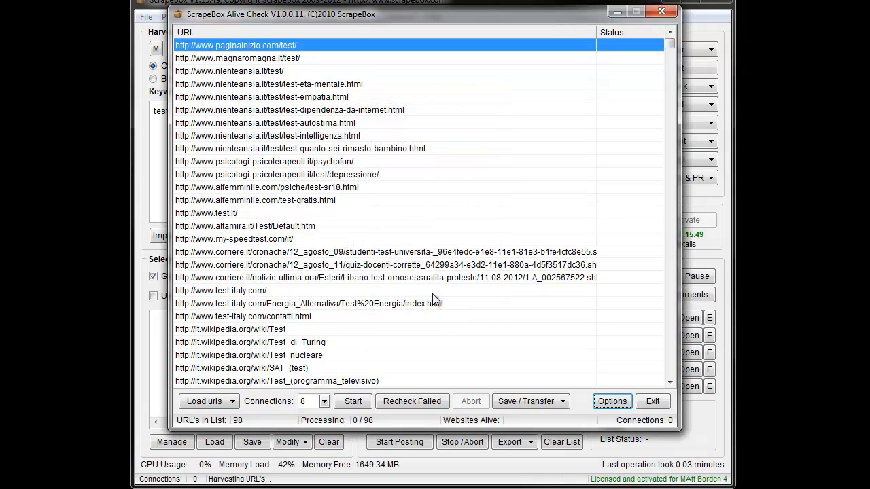
{"action": "left_click", "coordinate": [353, 401]}
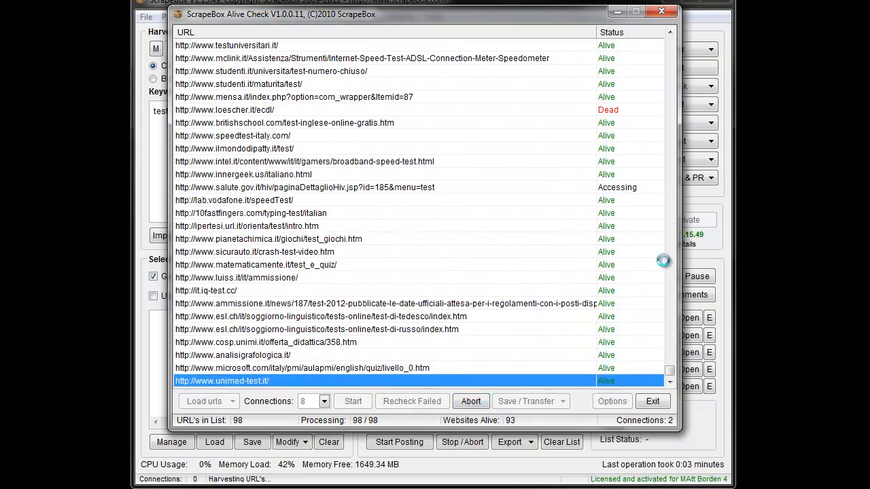
{"action": "scroll", "scroll_direction": "up", "scroll_amount": 3}
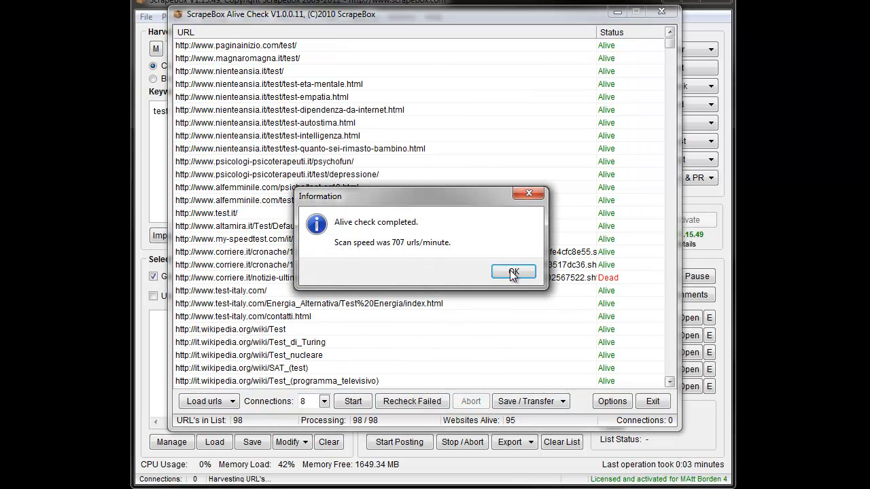
{"action": "left_click", "coordinate": [513, 271]}
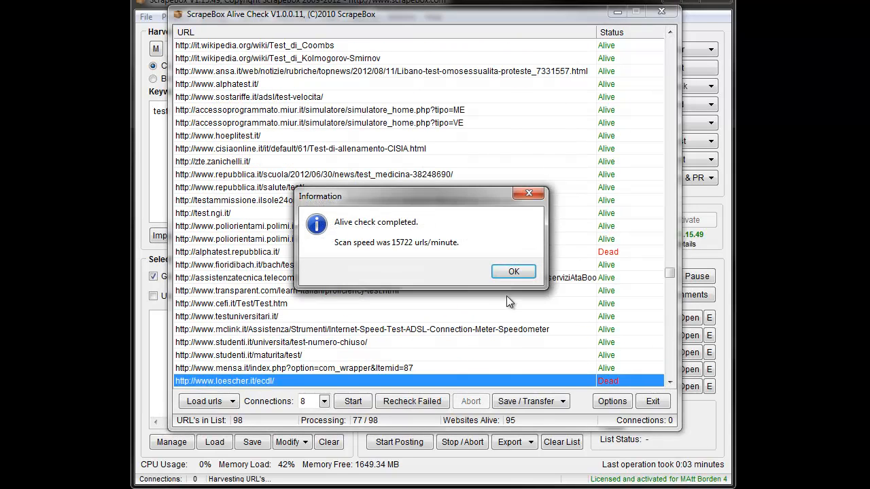
{"action": "left_click", "coordinate": [513, 271]}
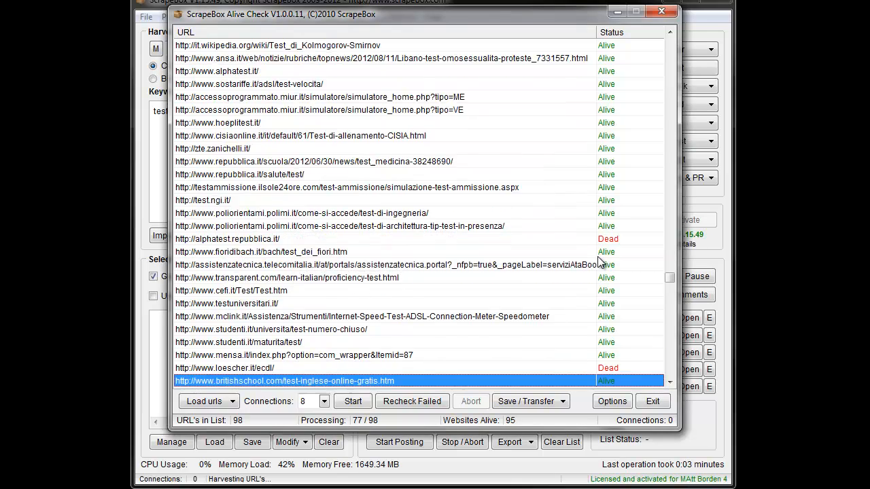
{"action": "scroll", "scroll_direction": "down", "scroll_amount": 3}
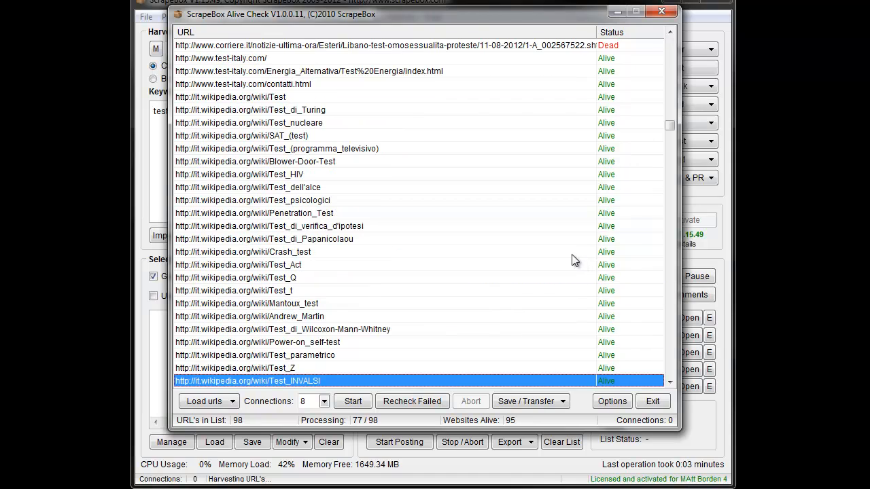
{"action": "mouse_move", "coordinate": [516, 398]}
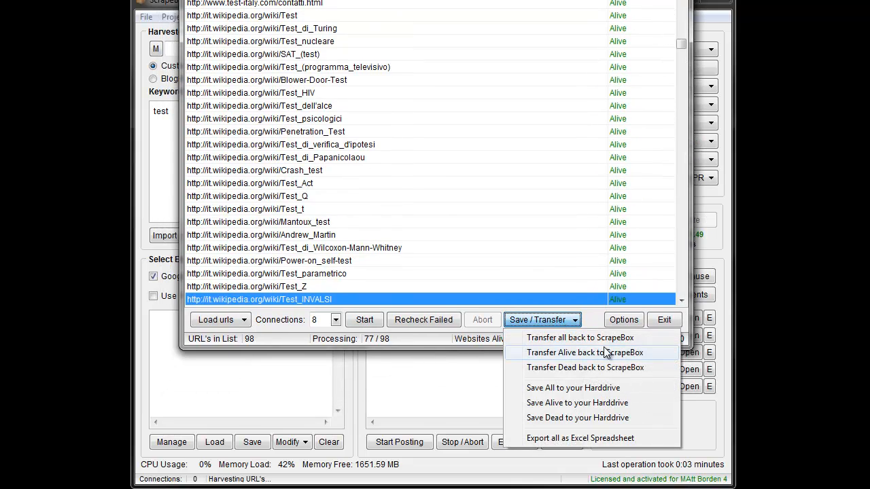
{"action": "mouse_move", "coordinate": [608, 356]}
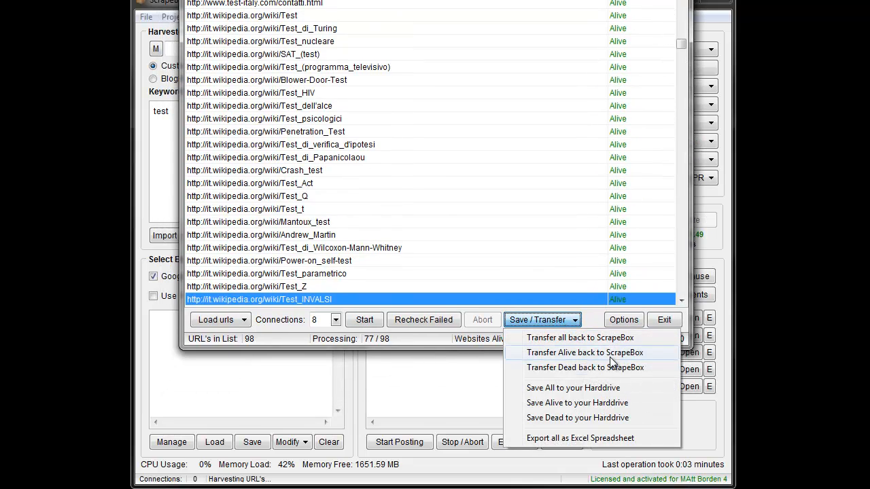
{"action": "mouse_move", "coordinate": [598, 387]}
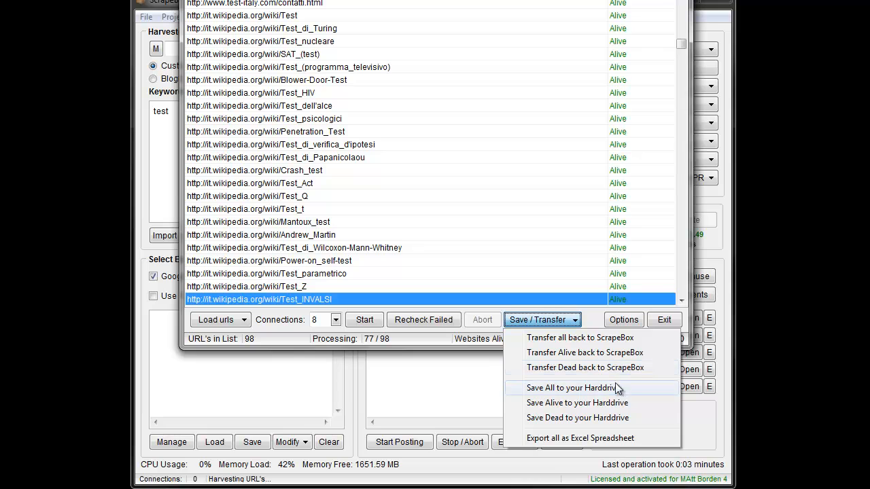
{"action": "mouse_move", "coordinate": [605, 418]}
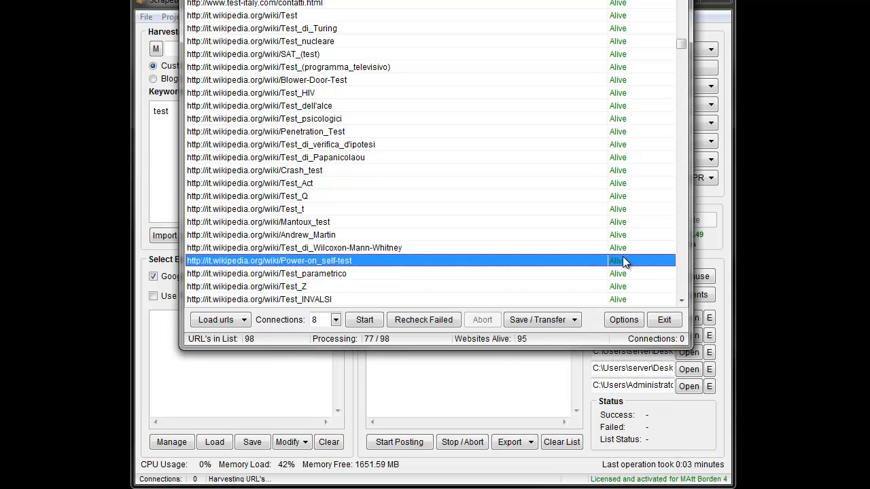
{"action": "mouse_move", "coordinate": [624, 264]}
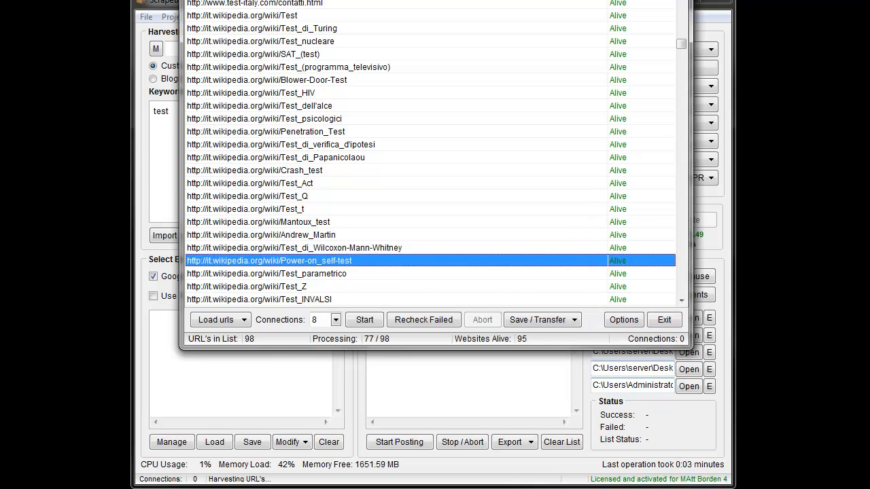